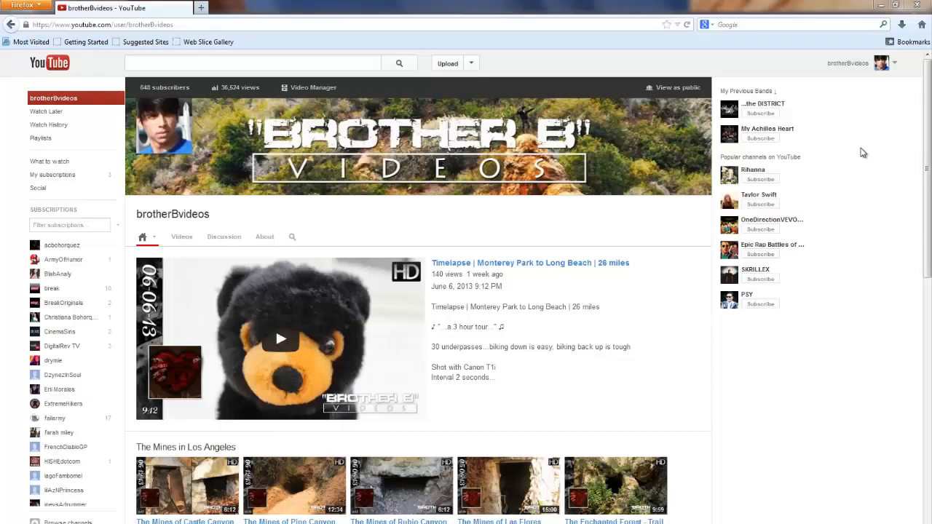
Open the terminated DzynezInSoul subscription and add that channel as a contact.
scroll("down", 3)
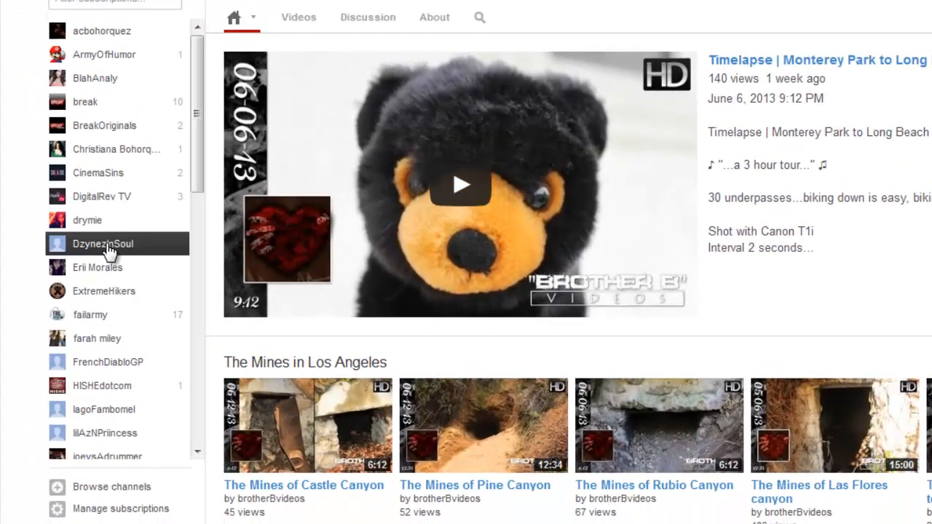
left_click(103, 244)
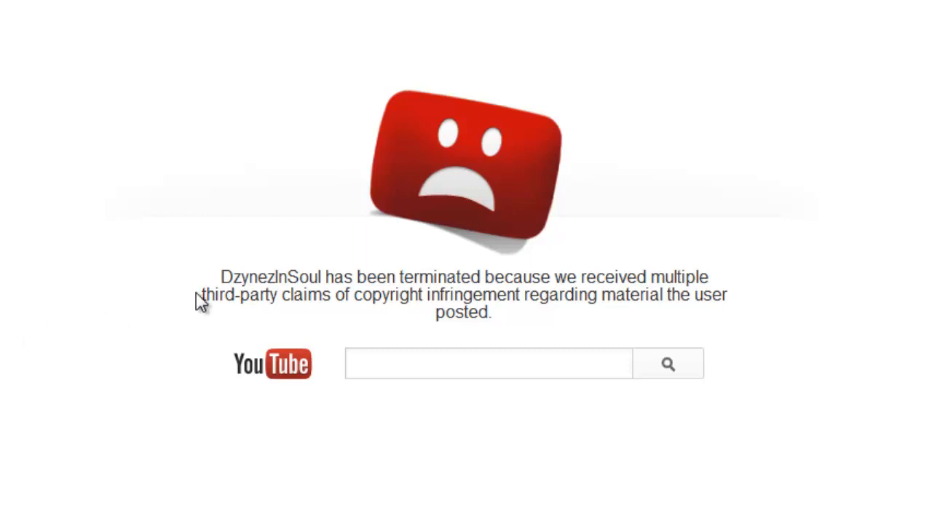
double_click(265, 277)
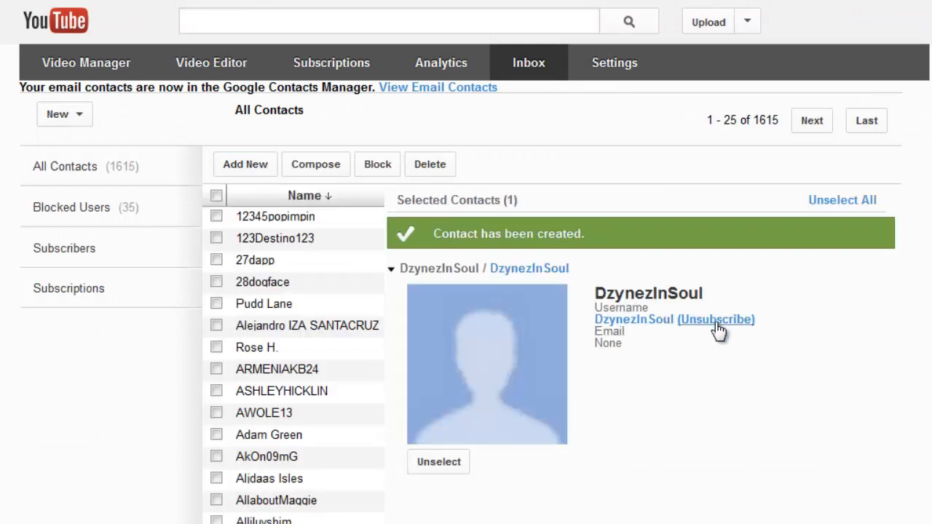
Unsubscribe from DzynezInSoul, try saving comedymondayy as a contact, then go to My Channel.
left_click(715, 319)
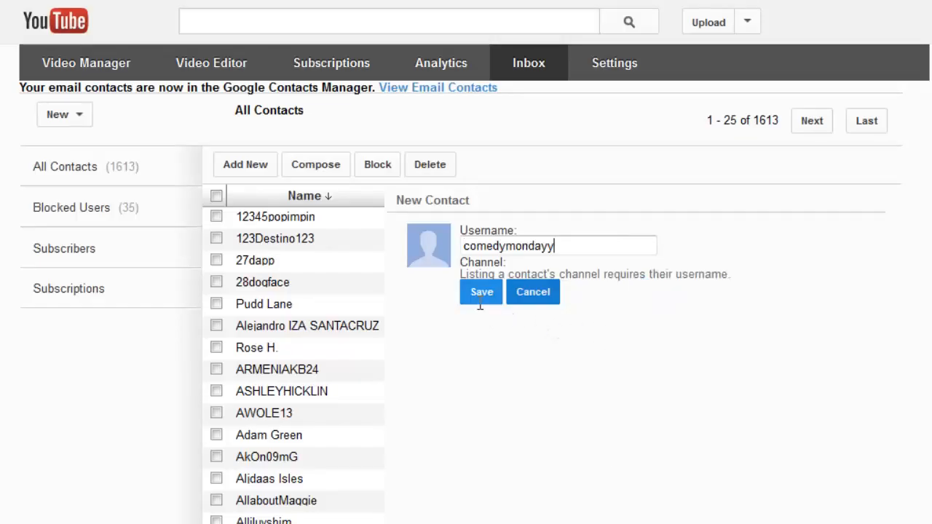
left_click(481, 291)
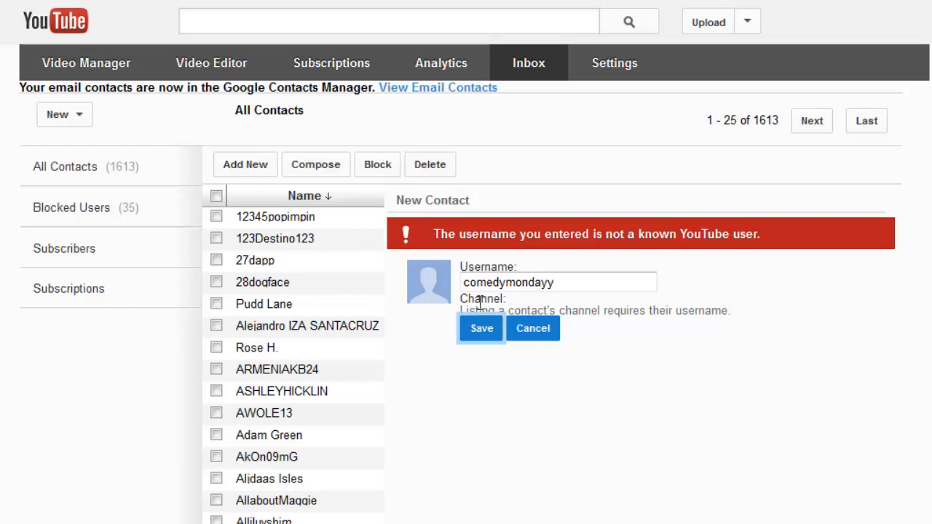
mouse_move(479, 303)
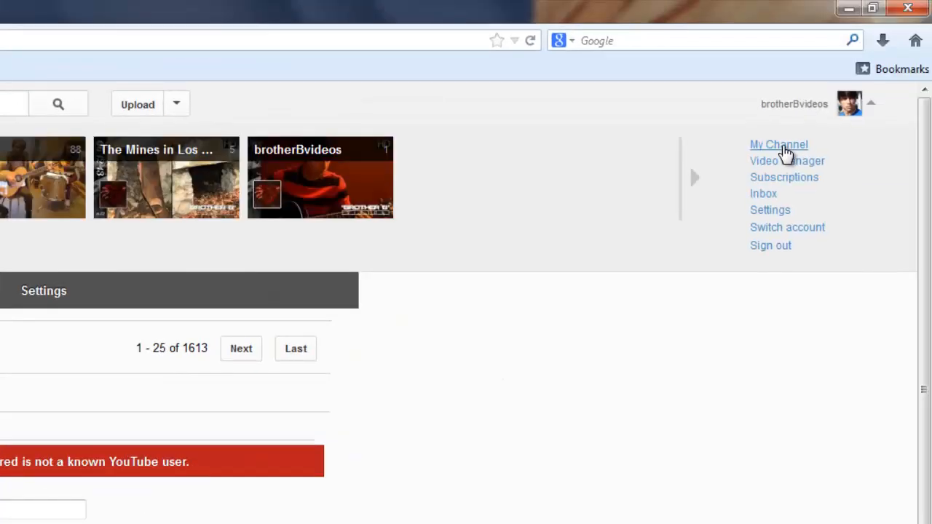
left_click(778, 144)
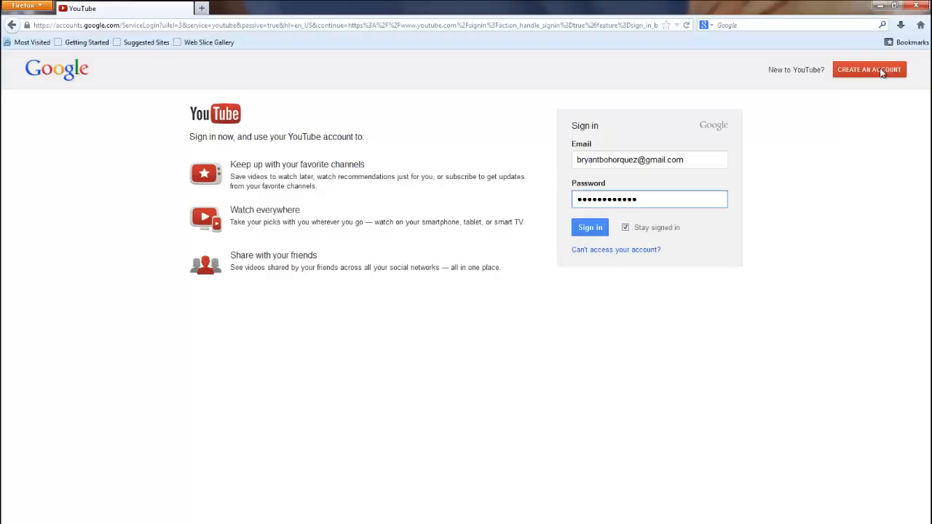
Start creating a new YouTube account and submit a custom channel URL.
left_click(869, 69)
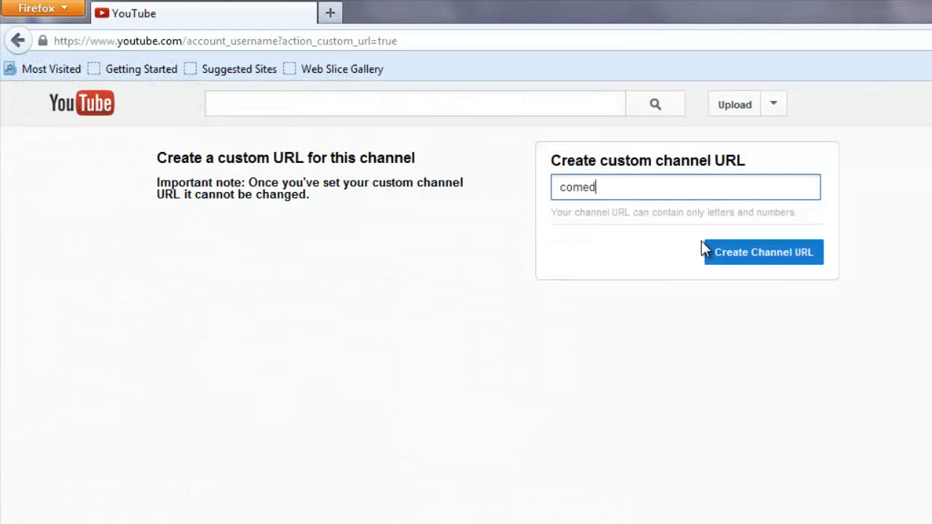
left_click(763, 252)
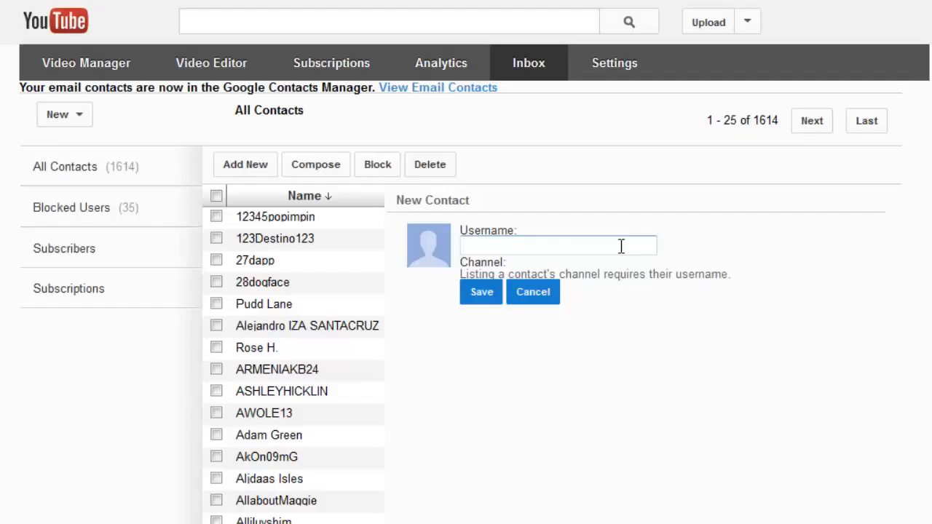
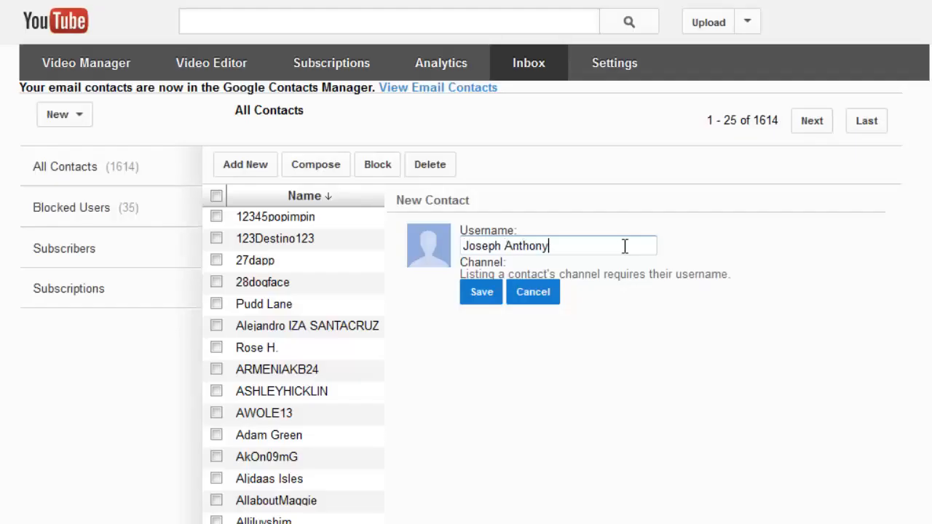
left_click(481, 291)
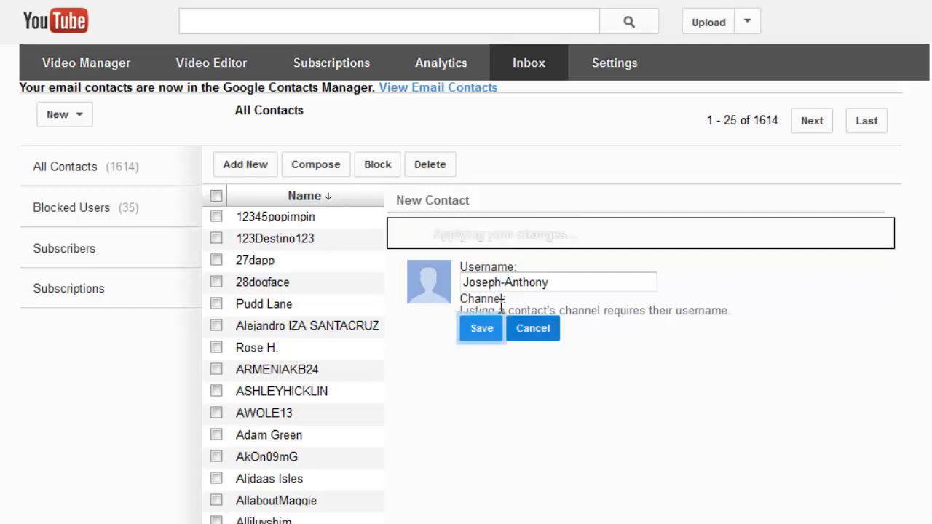
left_click(481, 329)
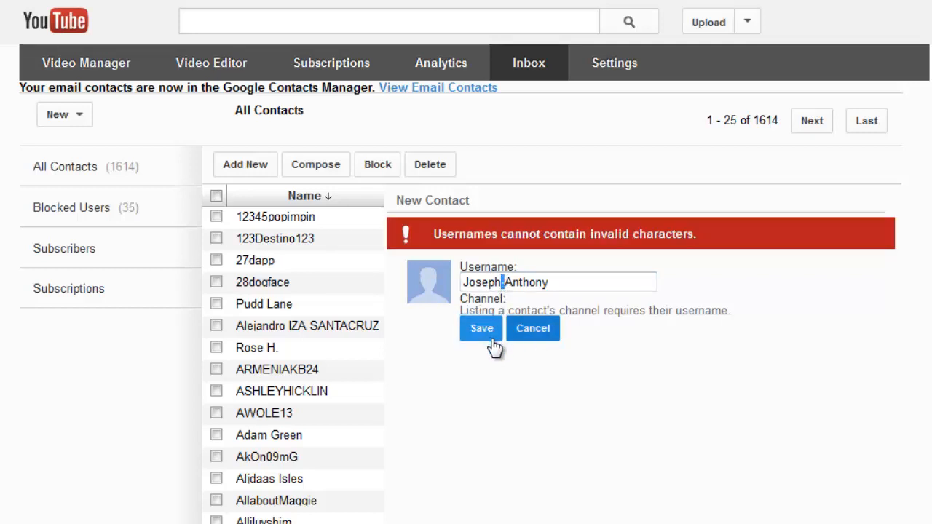
left_click(481, 329)
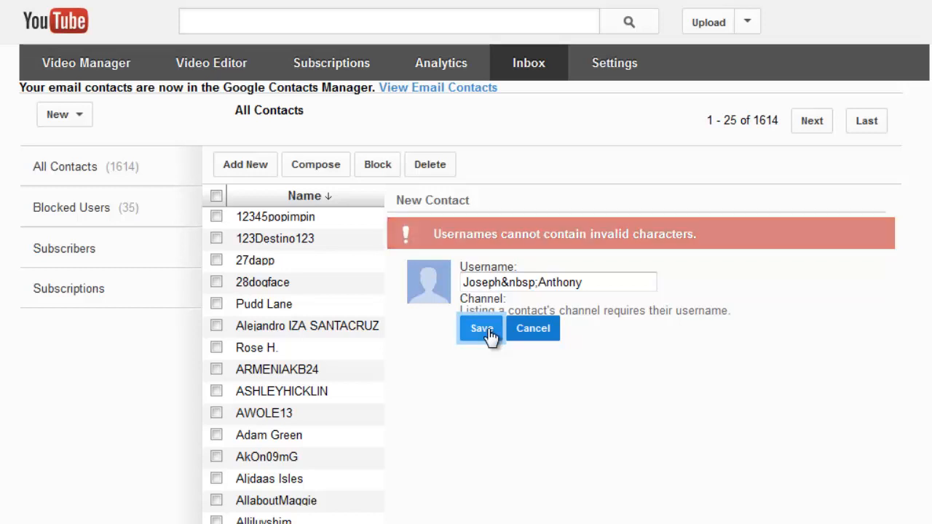
left_click(481, 329)
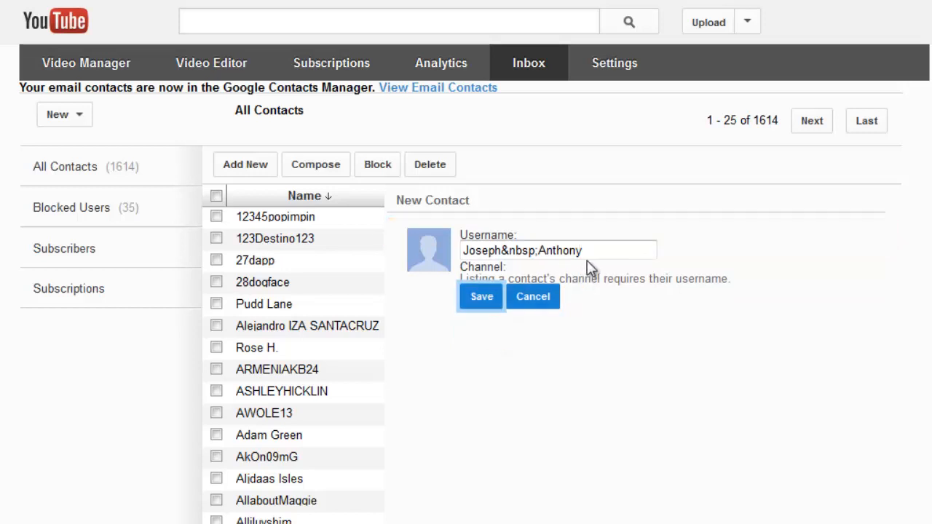
double_click(519, 246)
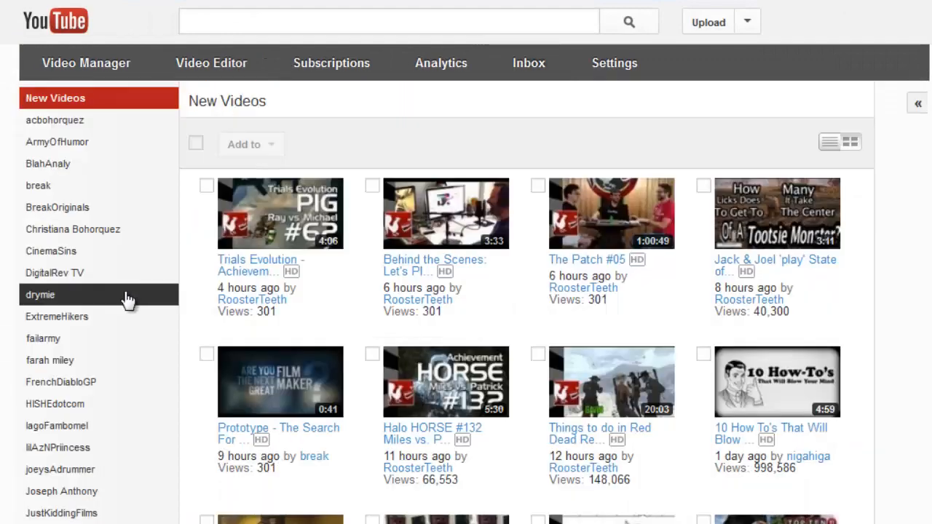
left_click(61, 490)
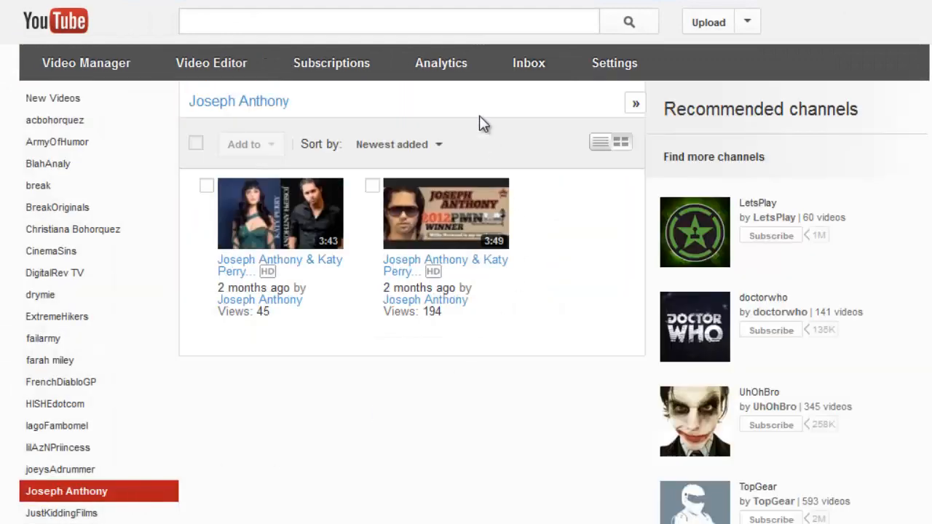
mouse_move(238, 102)
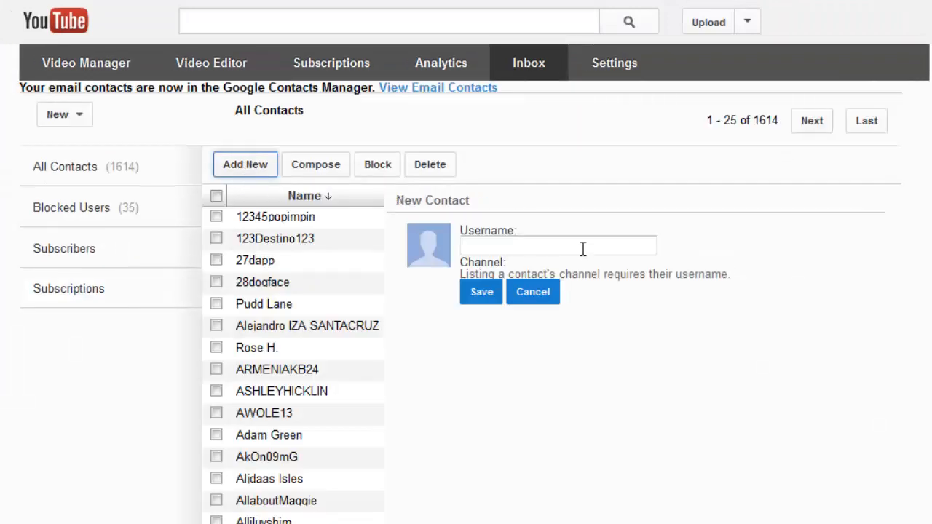
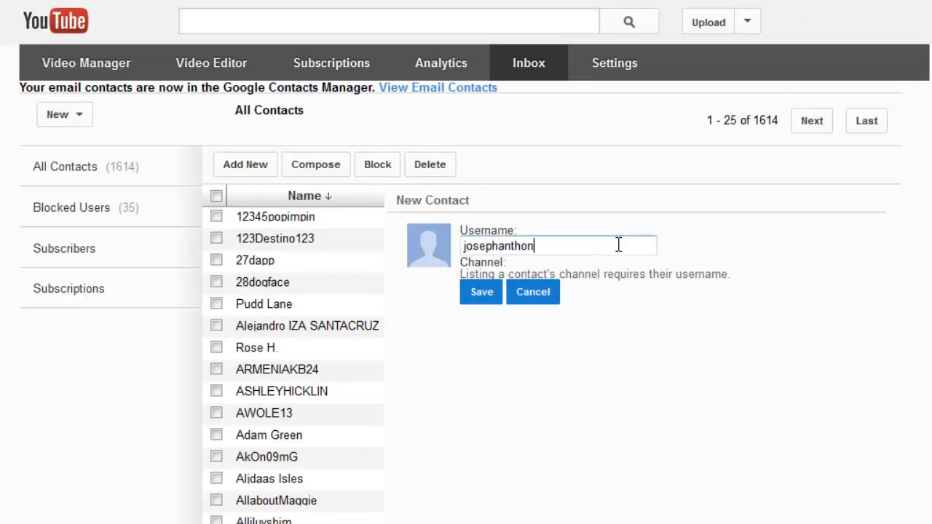
left_click(481, 291)
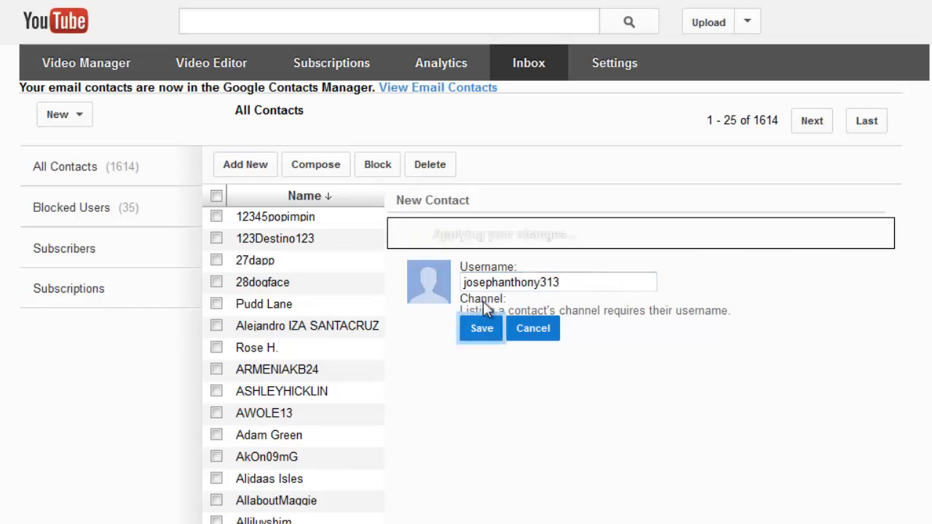
left_click(481, 328)
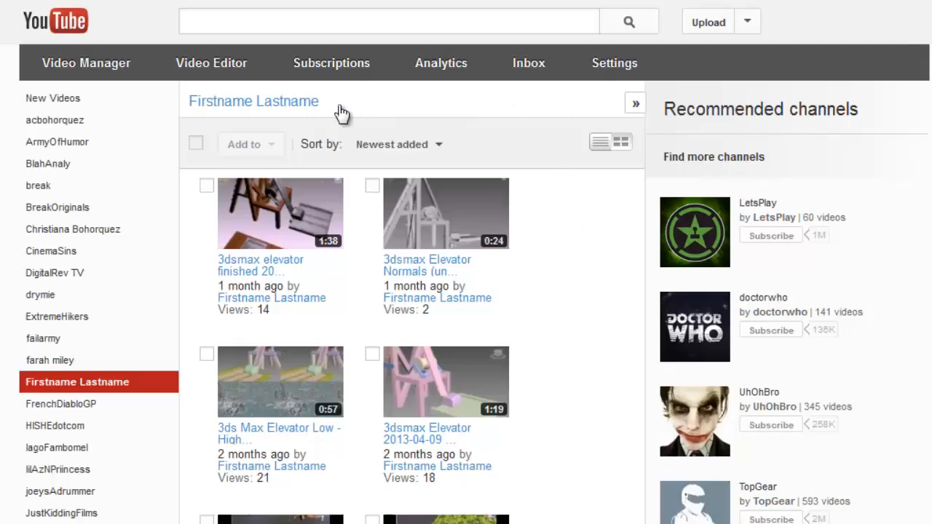
mouse_move(252, 101)
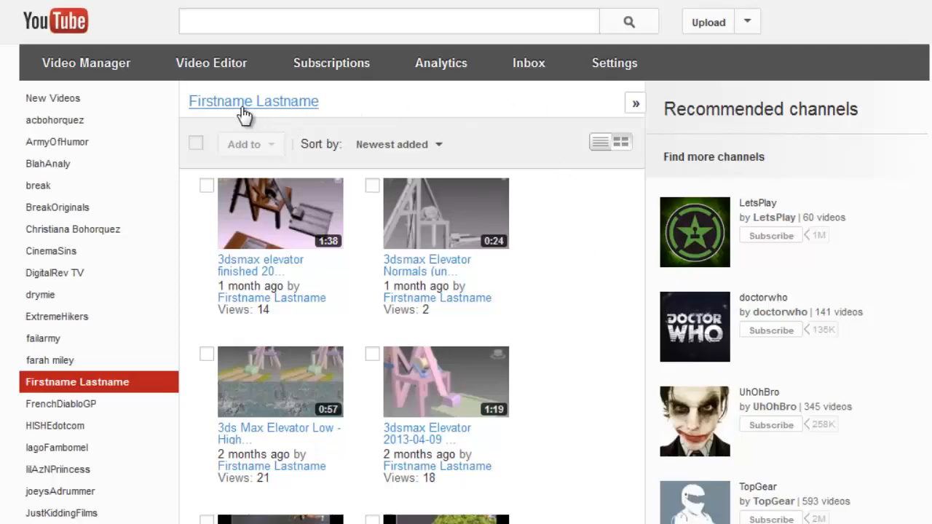
Scroll the Subscriptions sidebar toward the Firstname Lastname channel.
scroll("down", 3)
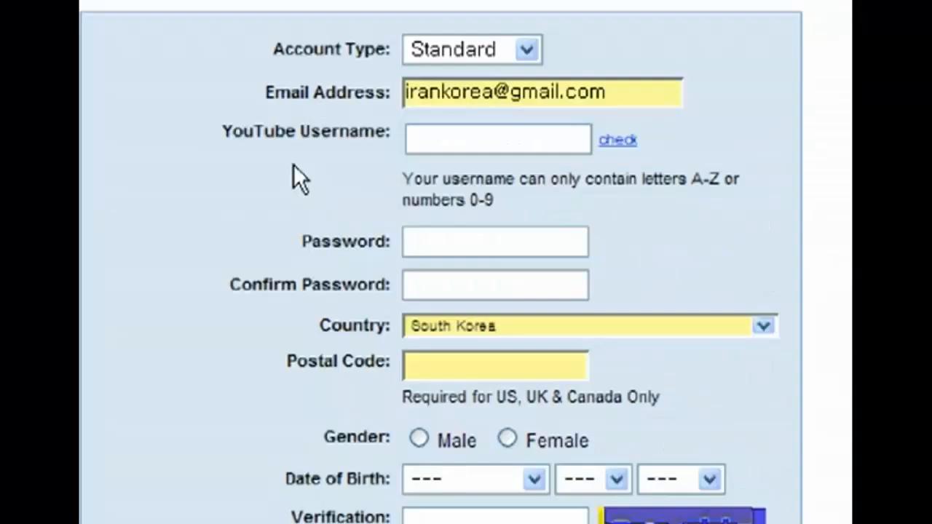
Check whether the username 2007bluebirds is available.
type("2007bluebirds")
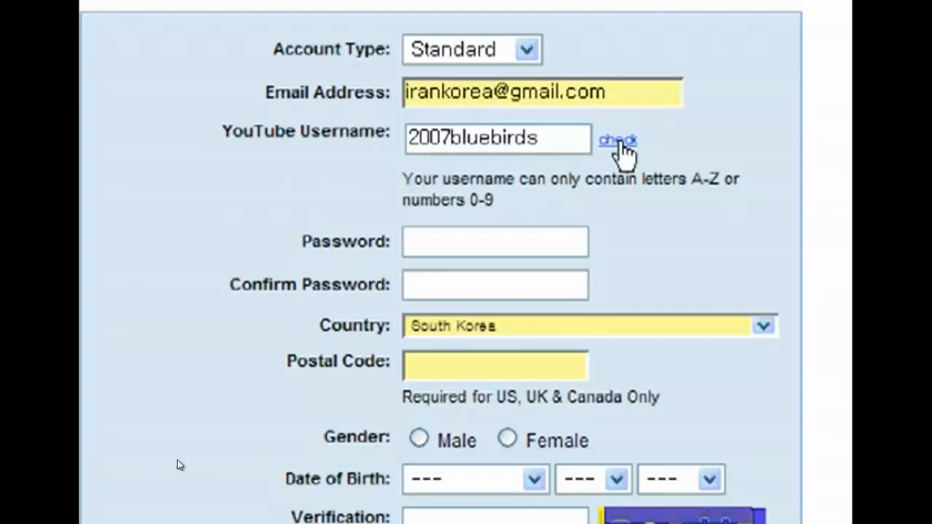
mouse_move(173, 461)
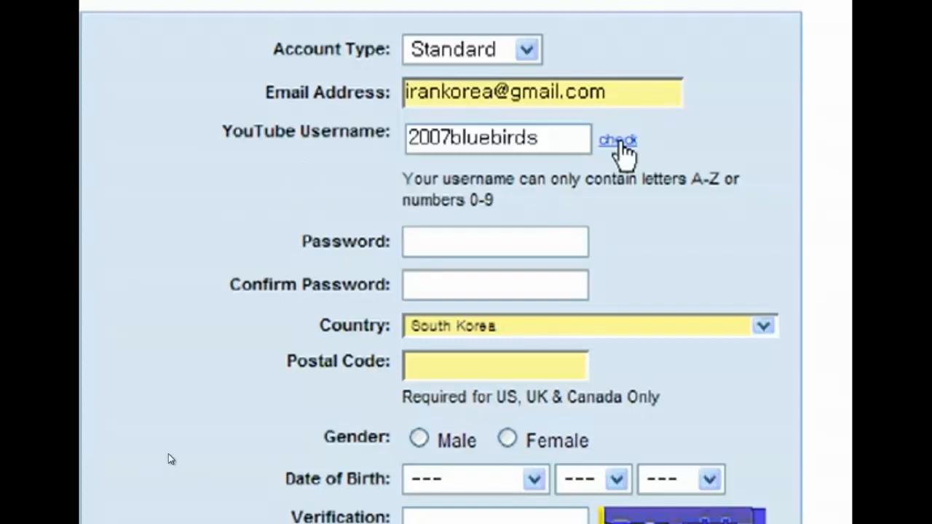
left_click(616, 139)
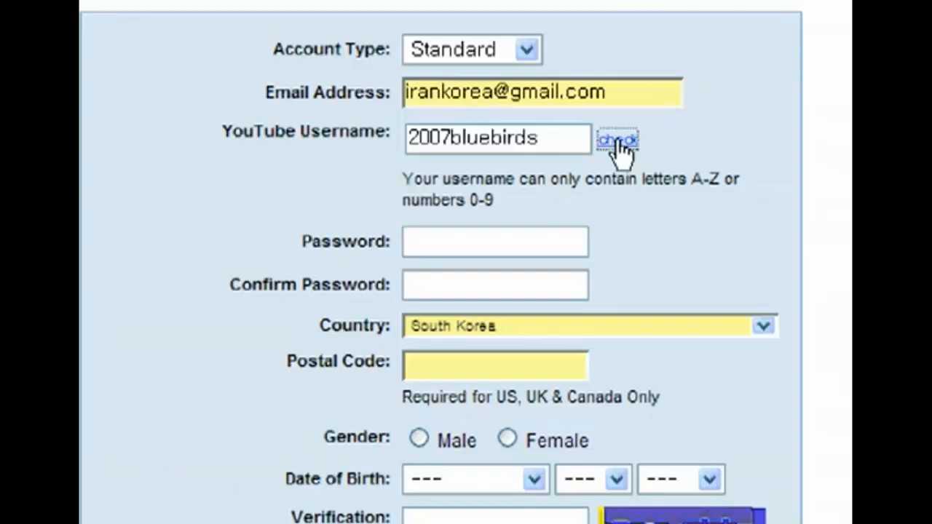
left_click(617, 139)
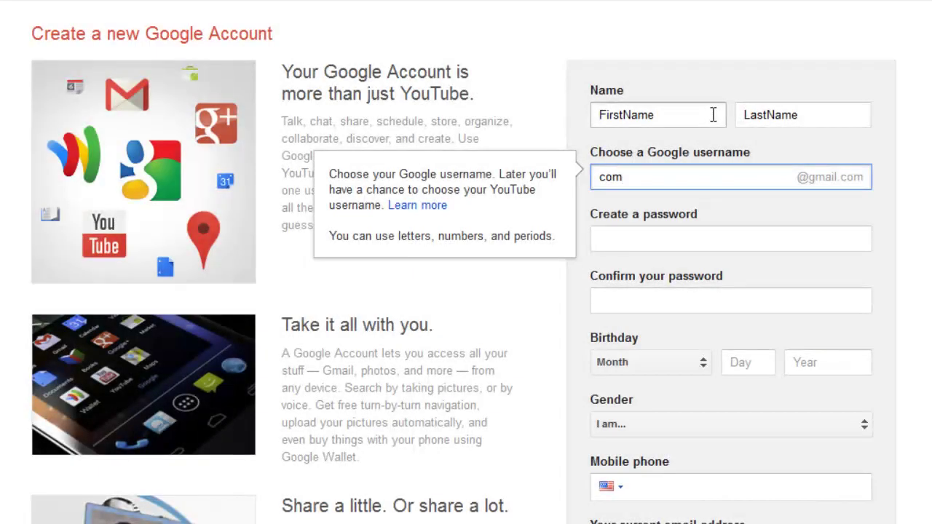
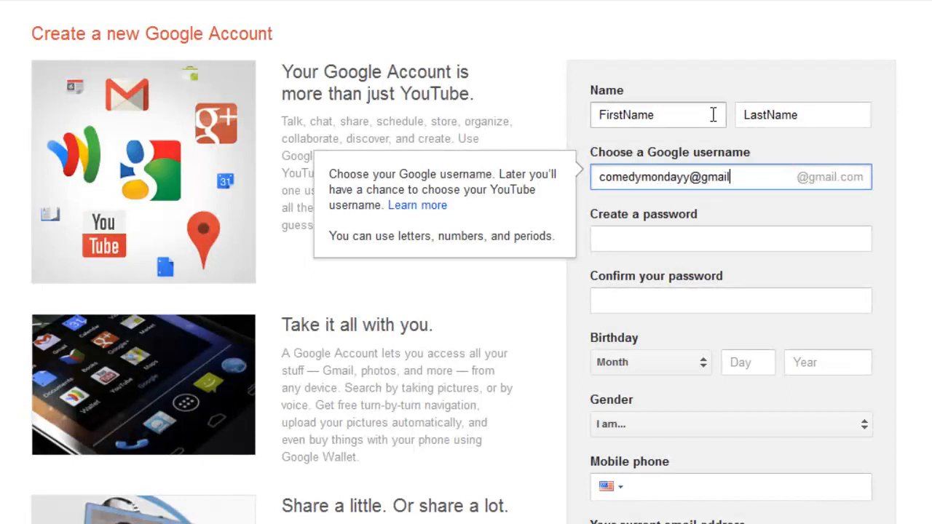
left_click(730, 238)
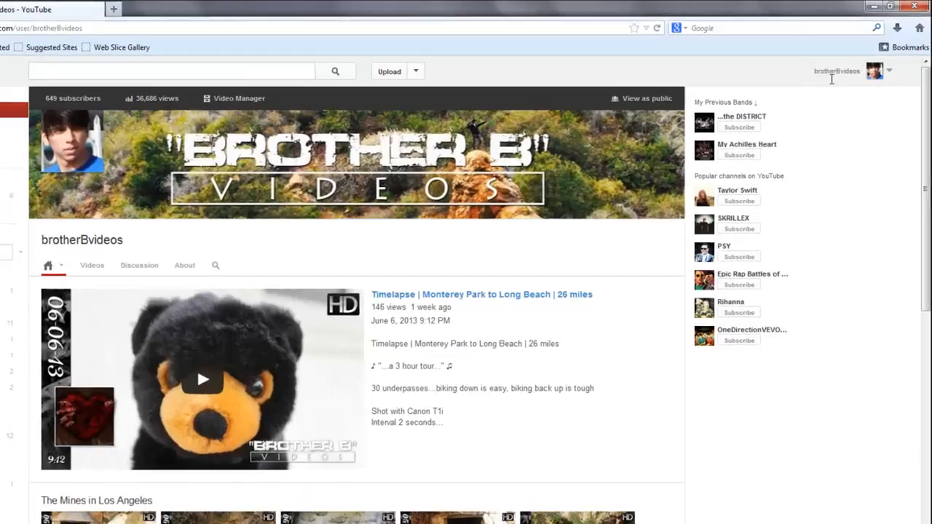
Switch to the new account and create the custom channel URL 'comedymo' in Advanced settings.
left_click(874, 71)
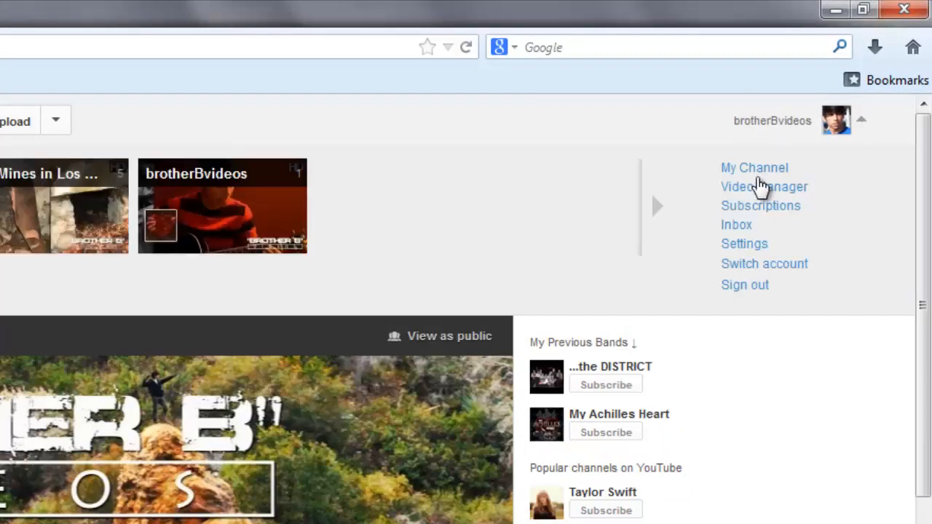
mouse_move(745, 244)
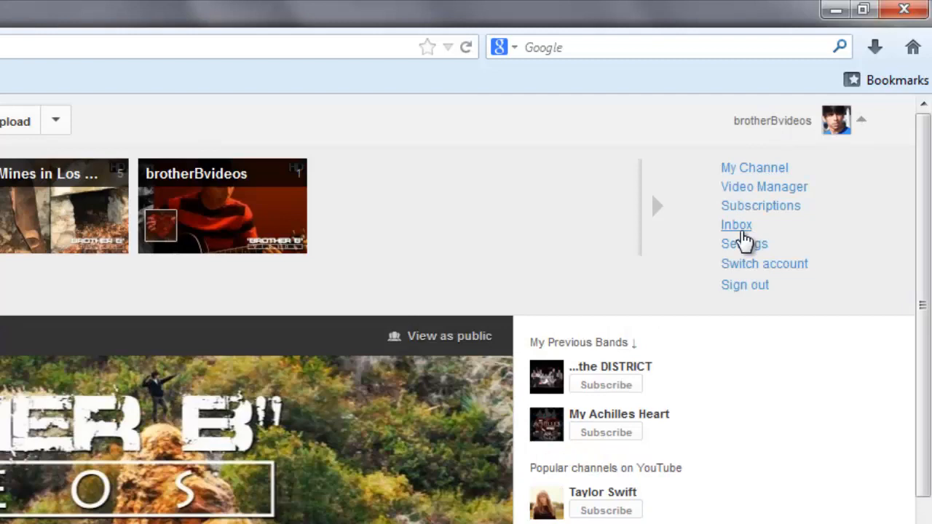
left_click(764, 263)
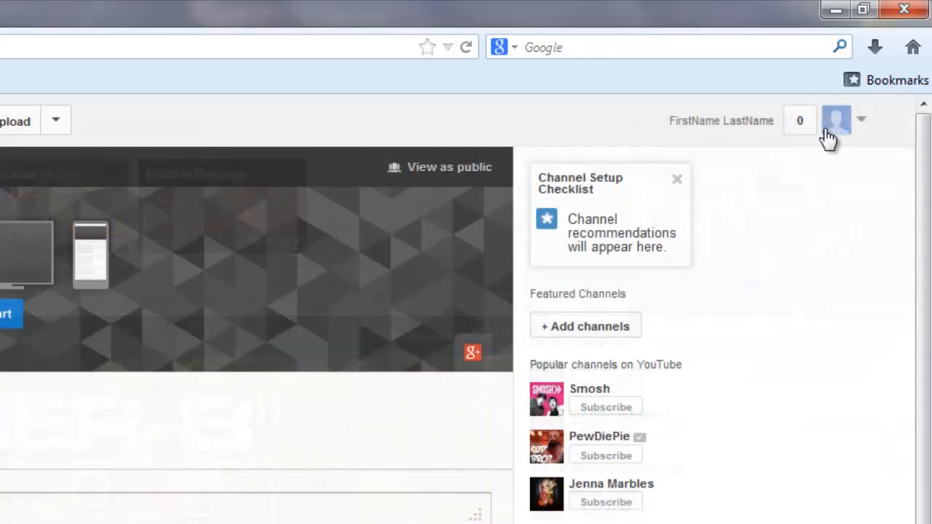
left_click(836, 120)
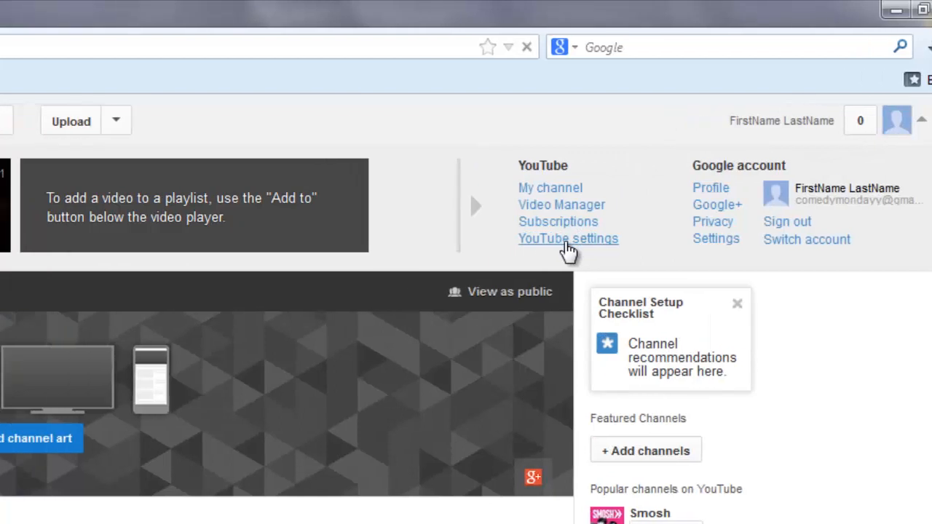
left_click(568, 238)
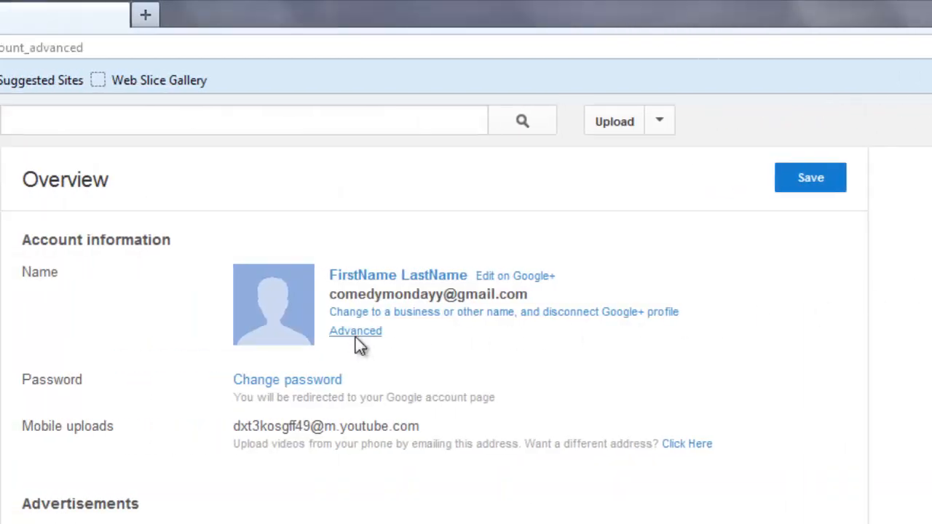
left_click(356, 331)
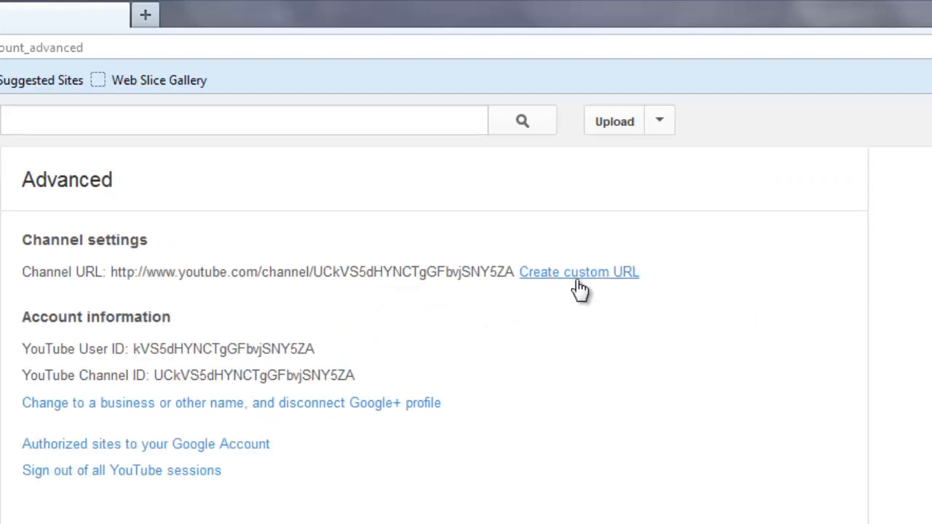
left_click(579, 272)
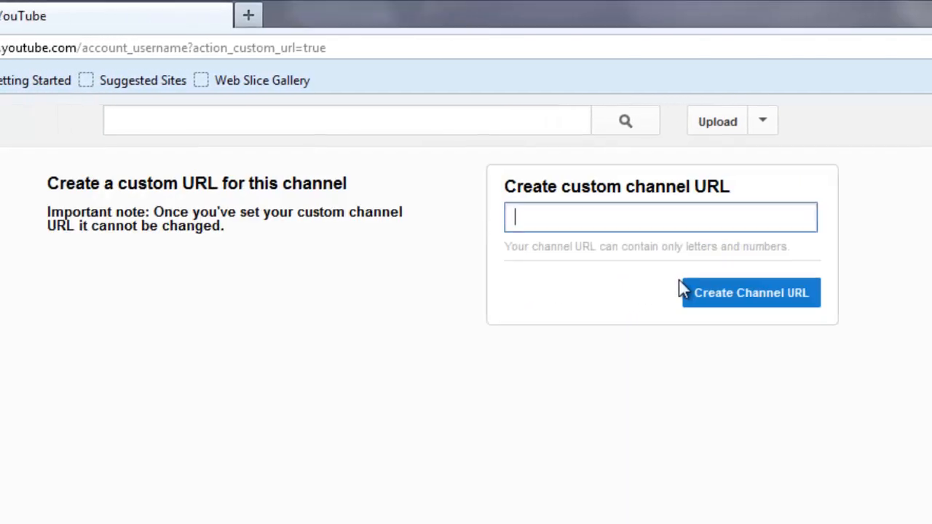
type("comedymo")
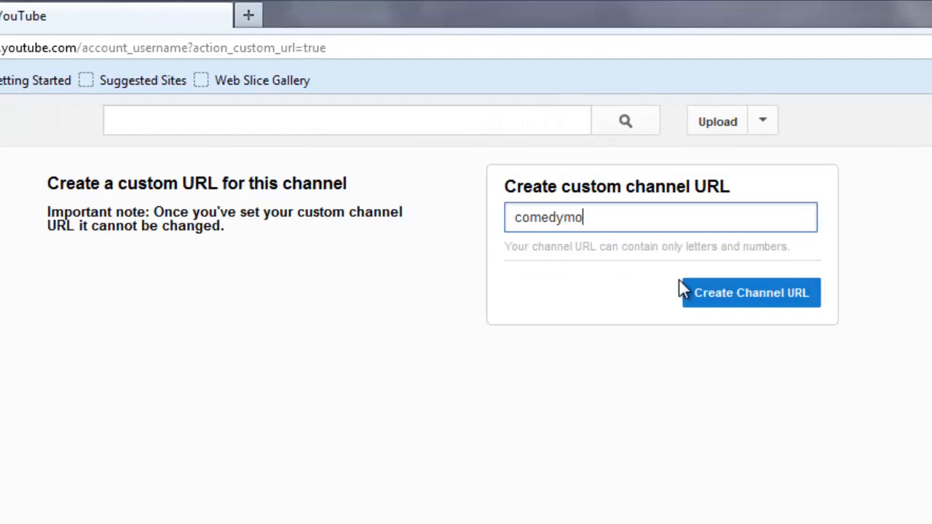
left_click(750, 292)
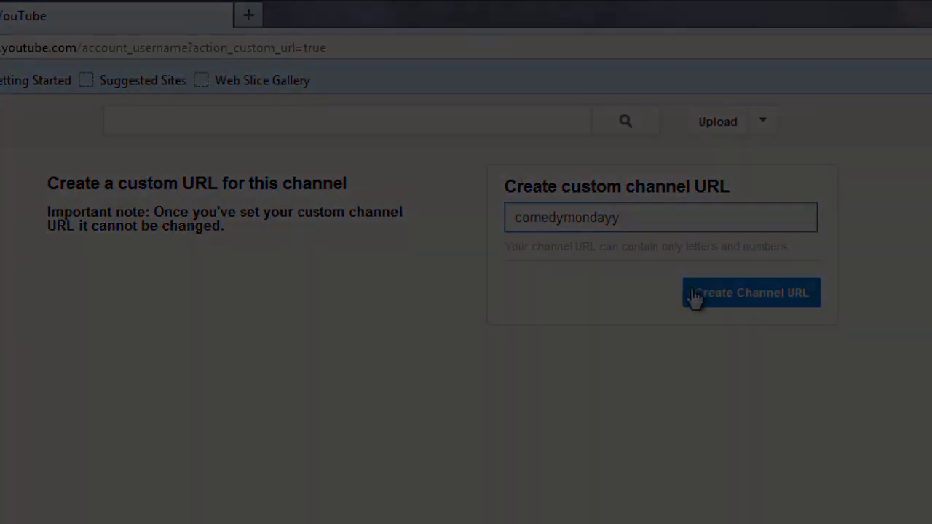
left_click(751, 293)
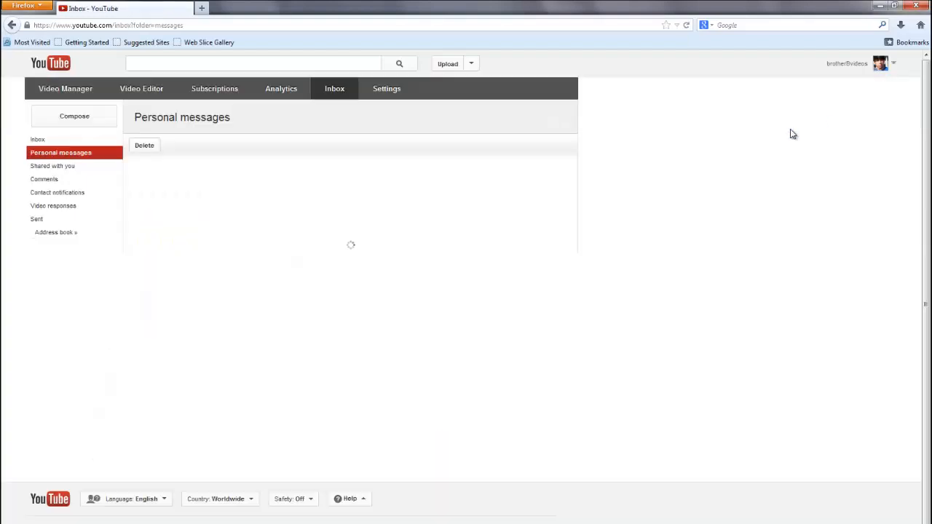
Add a contact with username EnterNameHere in the address book.
left_click(56, 233)
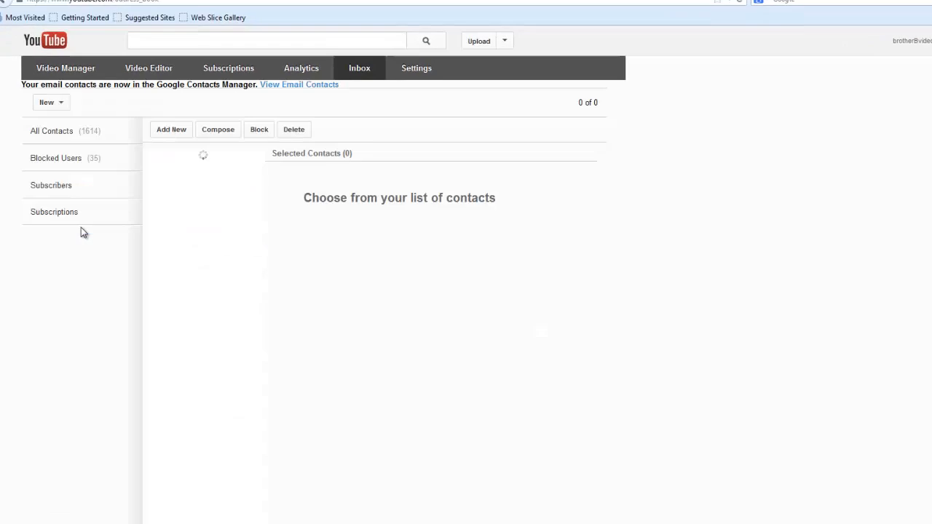
left_click(172, 129)
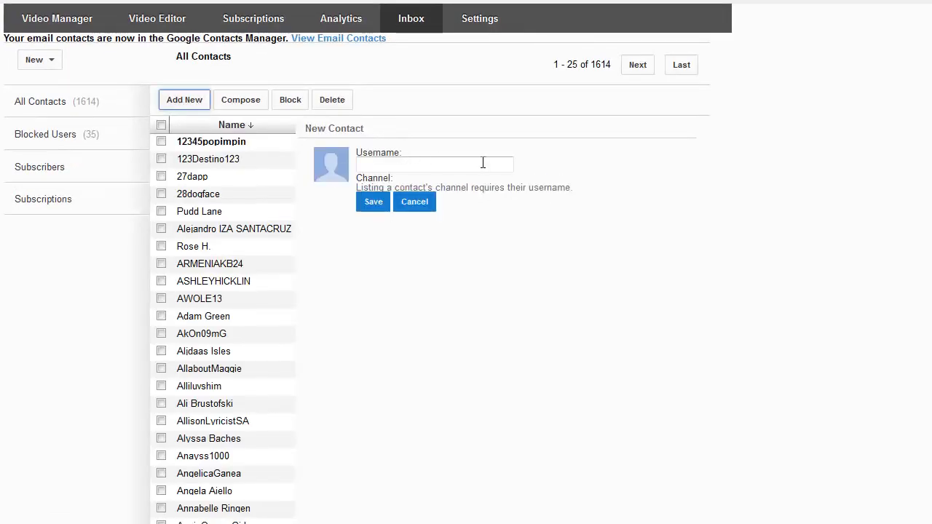
type("EnterN")
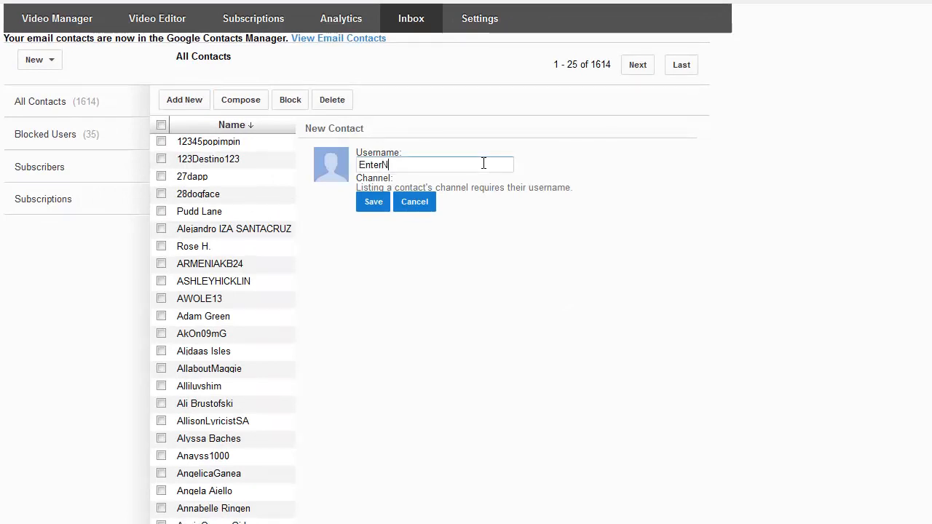
type("ameHere")
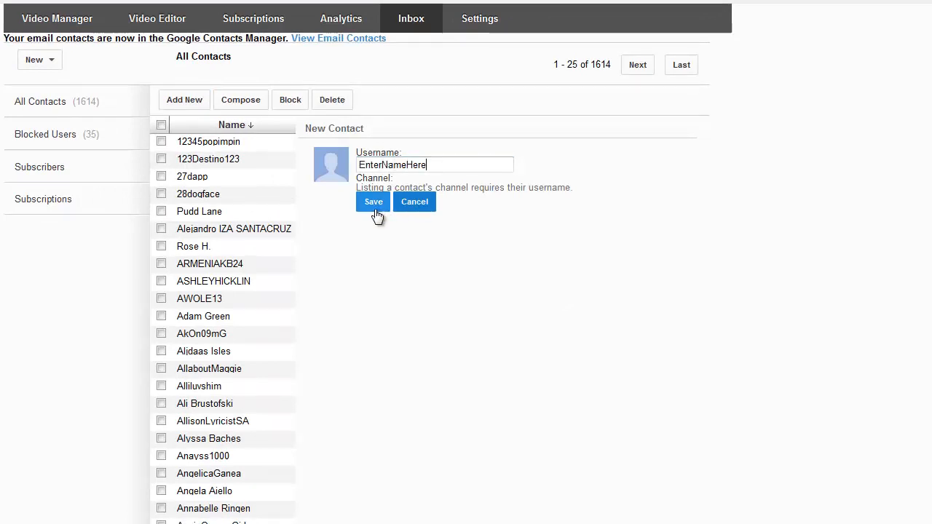
left_click(372, 202)
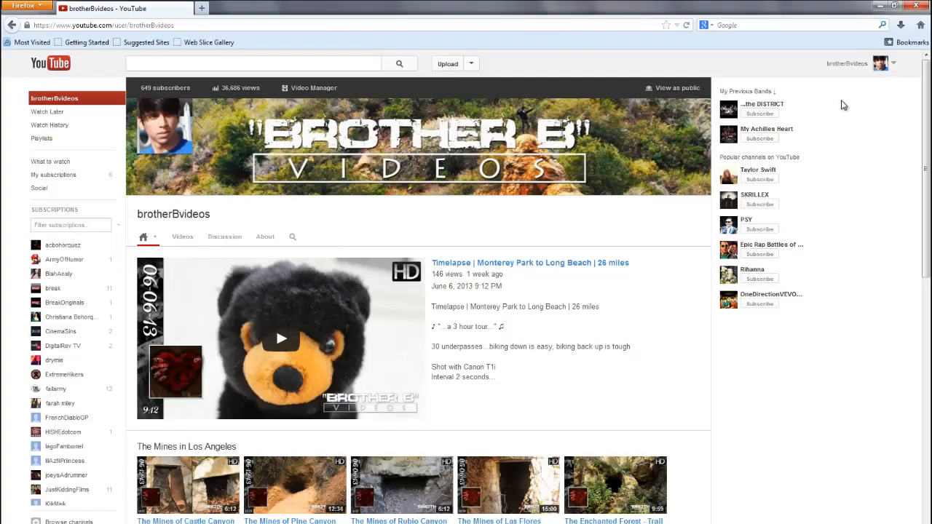
scroll("down", 3)
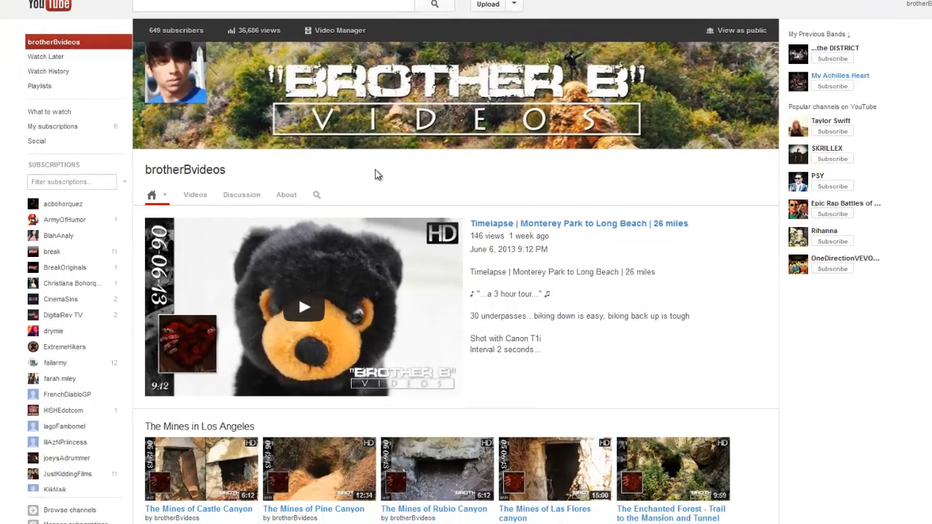
scroll("down", 3)
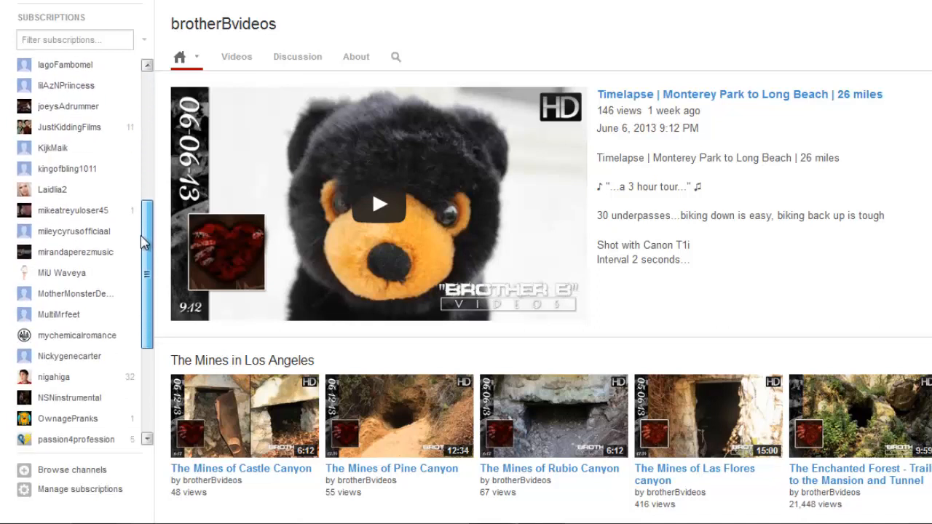
scroll("down", 3)
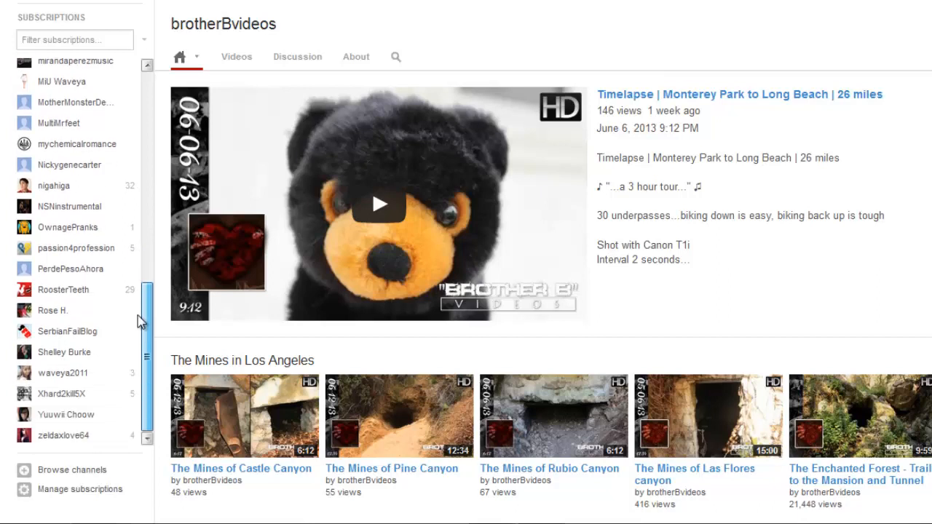
scroll("up", 3)
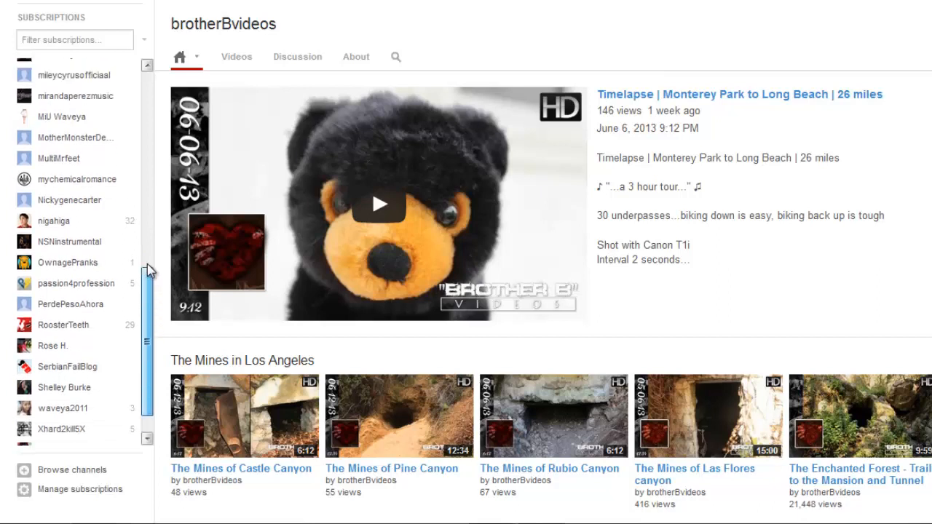
scroll("up", 3)
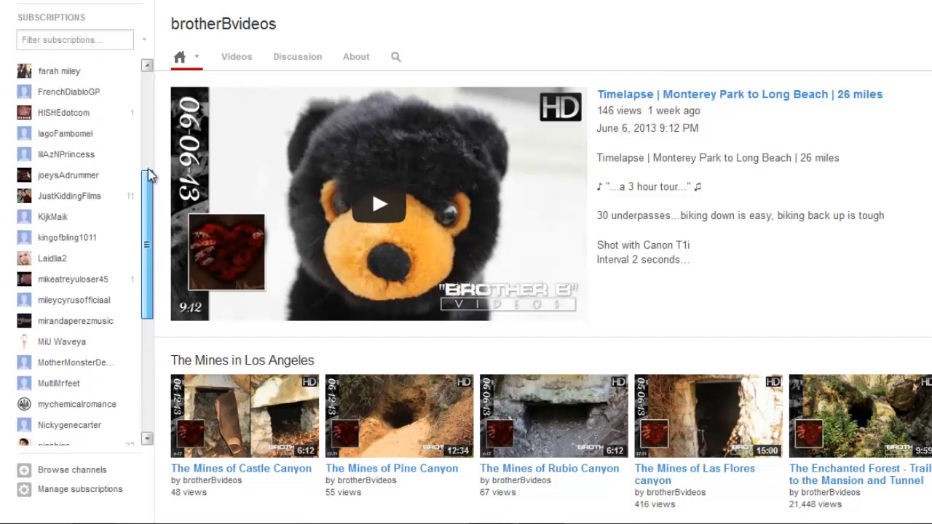
scroll("up", 3)
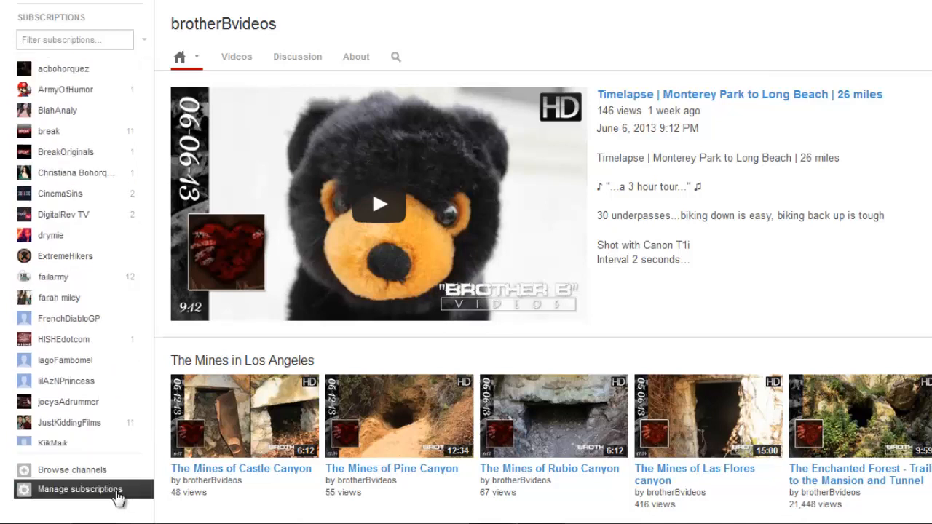
mouse_move(116, 490)
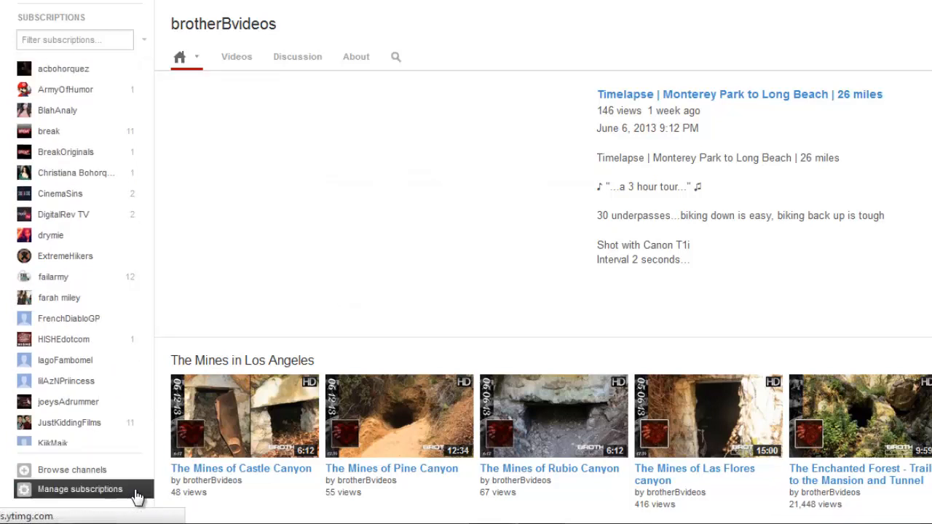
Open Manage subscriptions and scroll the channel list down to its end at zeldaxlove64.
left_click(80, 490)
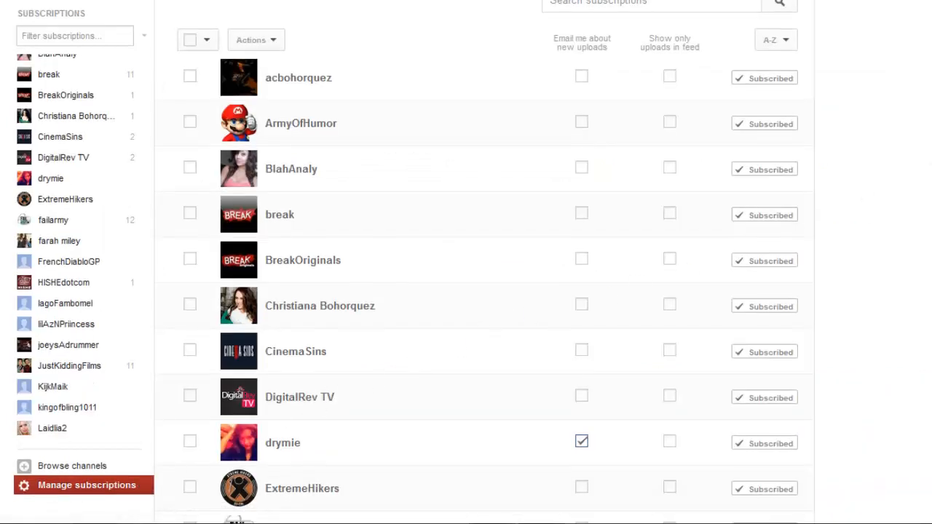
scroll("down", 3)
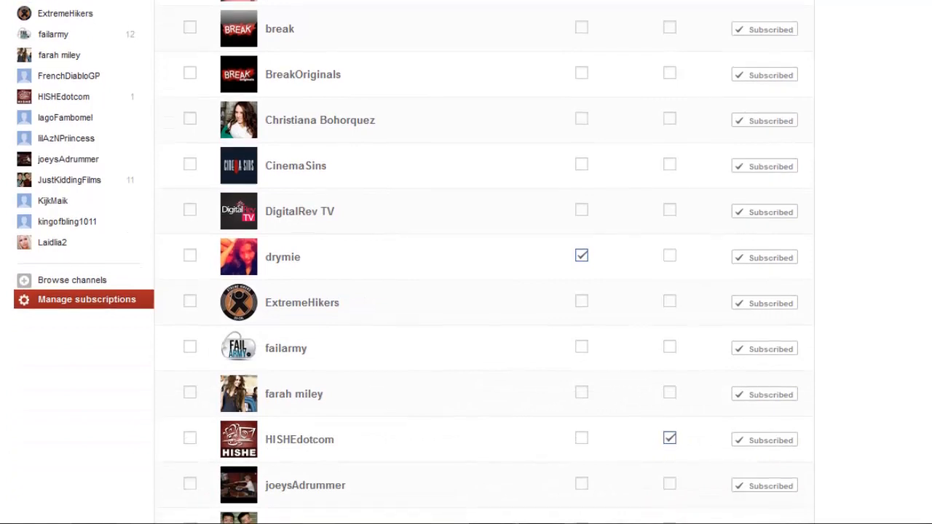
scroll("up", 3)
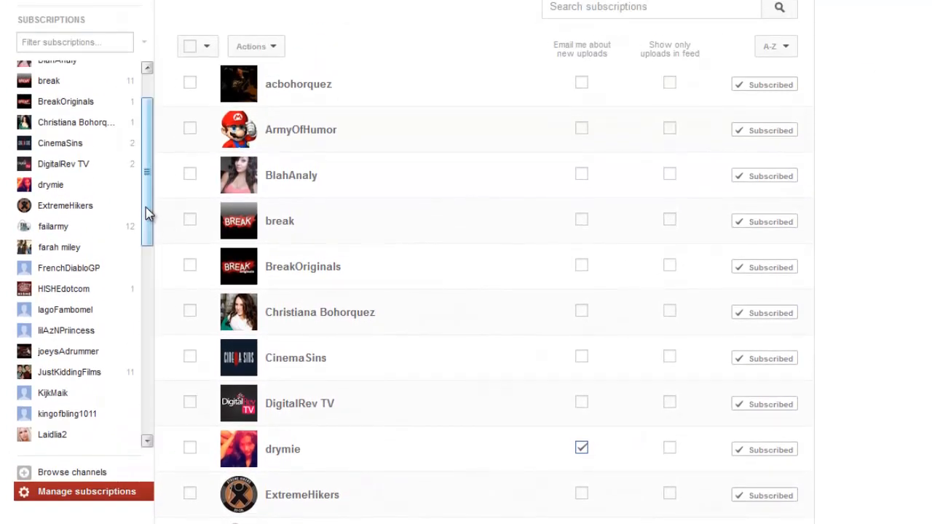
mouse_move(147, 211)
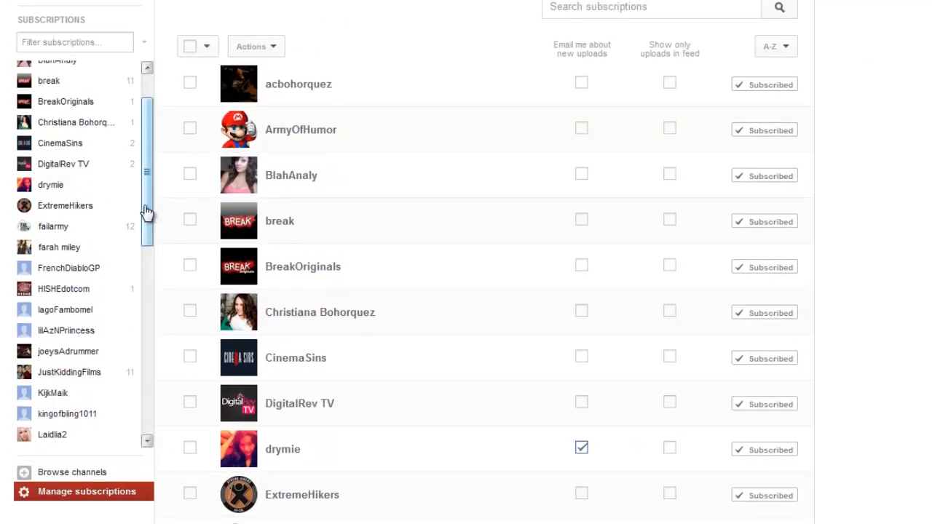
mouse_move(69, 267)
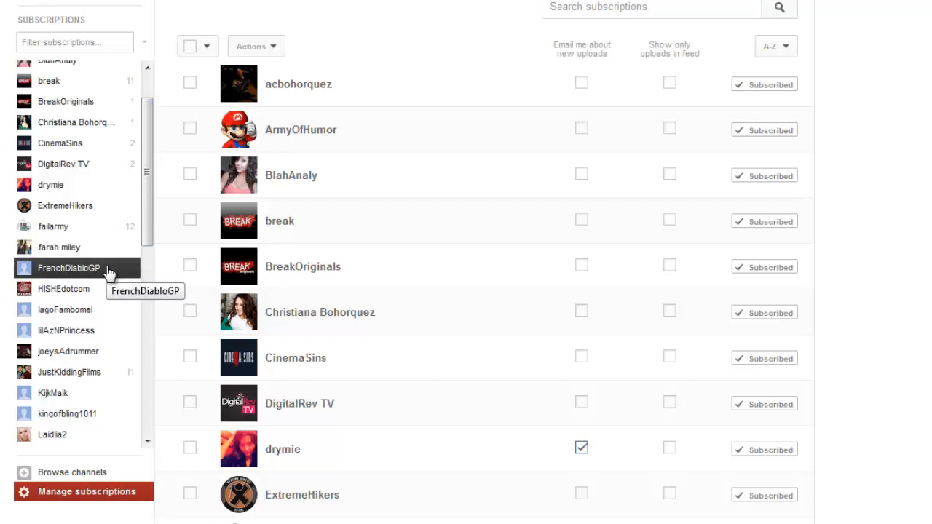
mouse_move(170, 341)
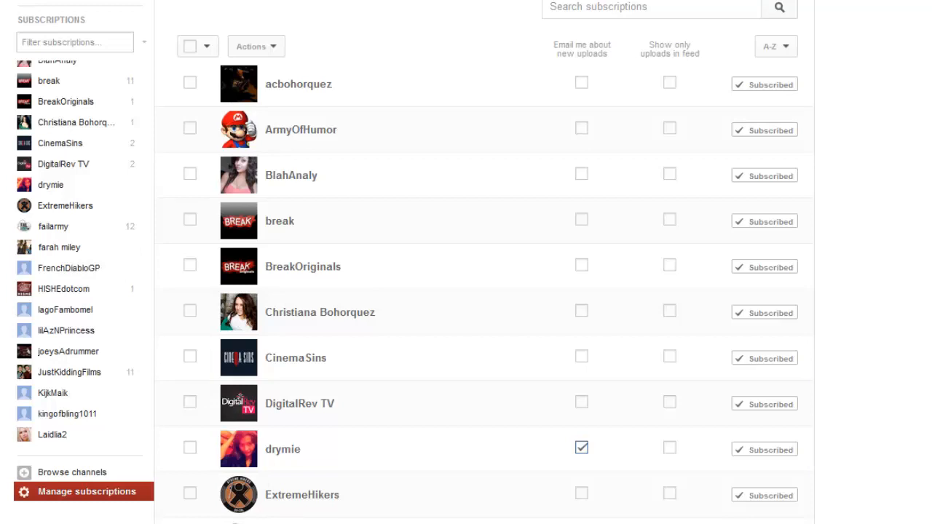
scroll("down", 3)
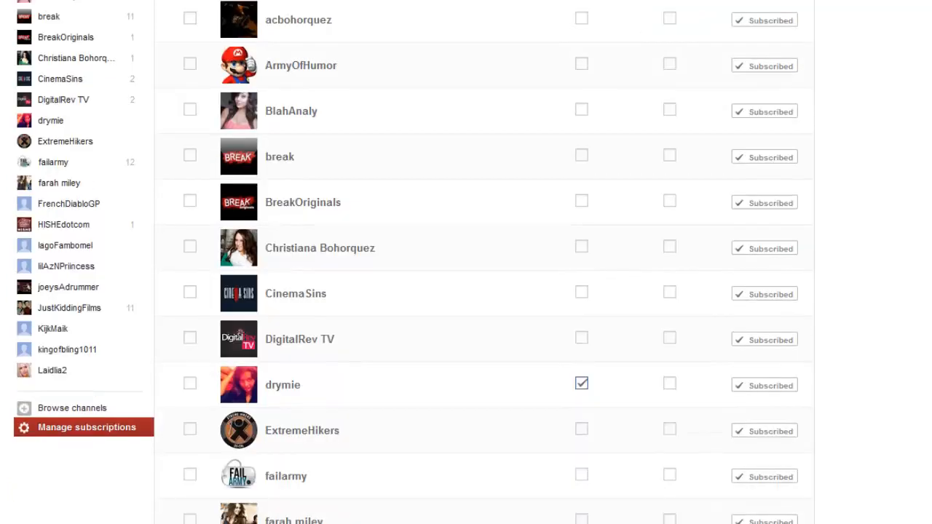
scroll("down", 3)
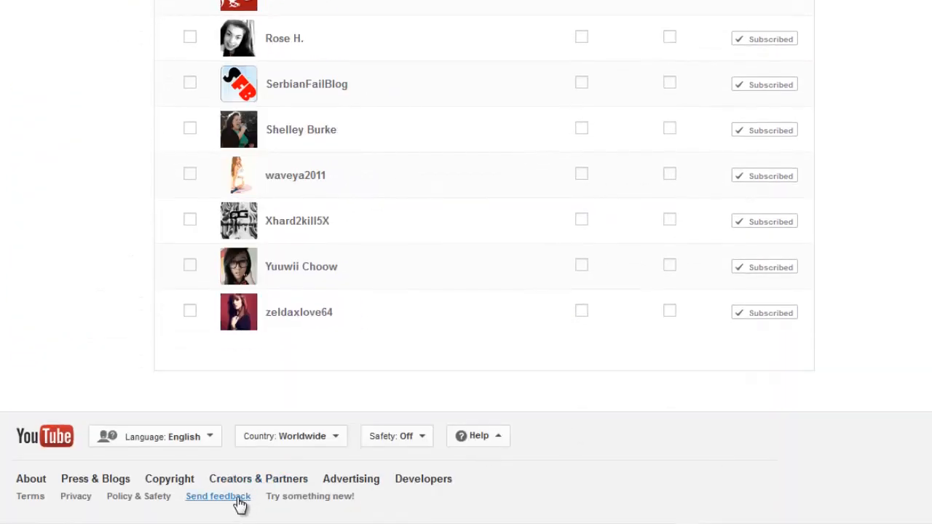
Submit Google feedback reading 'Display Active Subscriptions Only, Not Inactive' and dismiss the thank-you message.
left_click(218, 495)
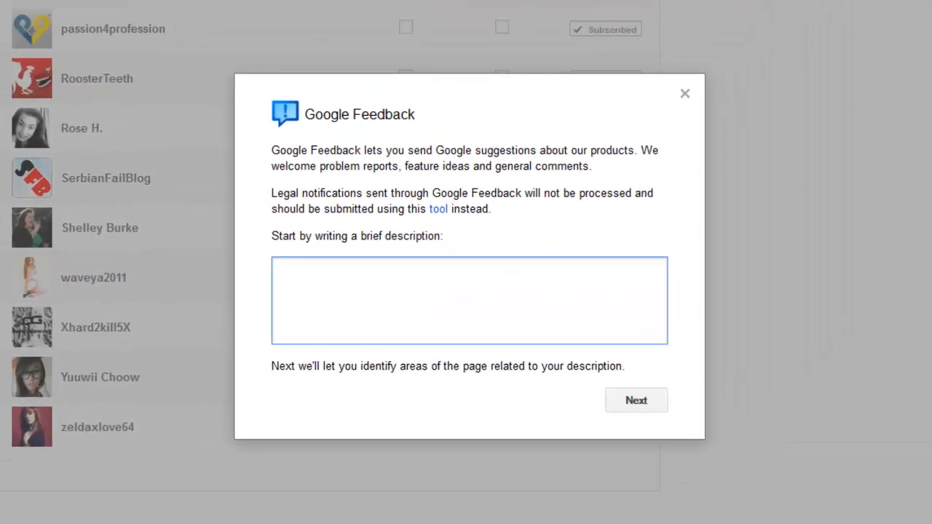
type("Display Acti")
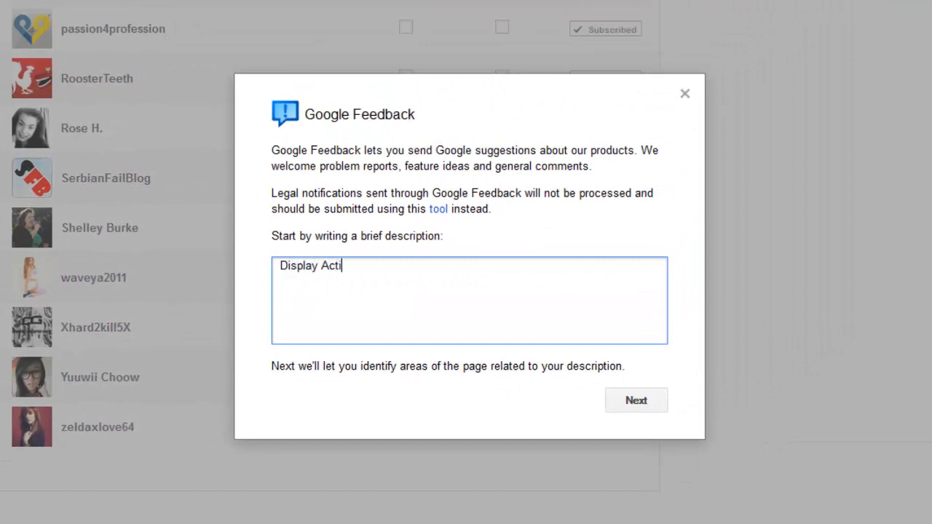
type("ve Subscriptions Only, Not Inactive")
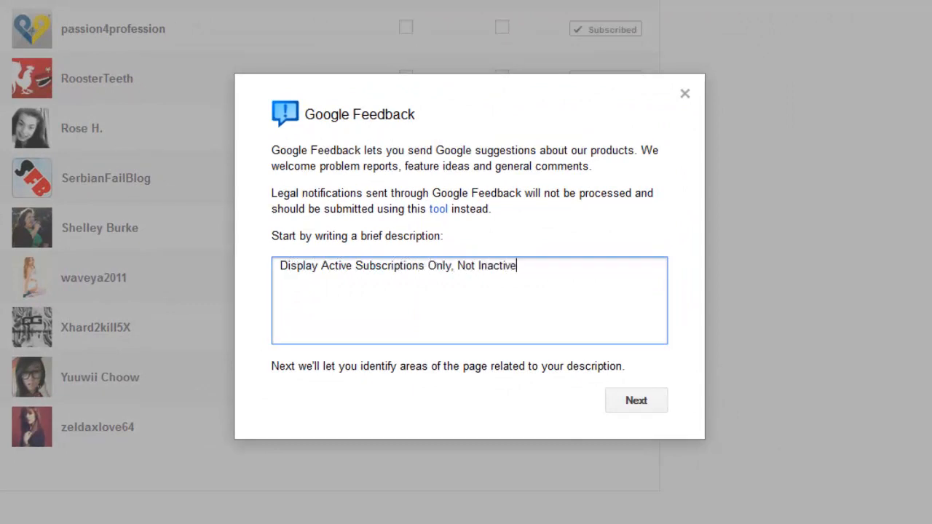
mouse_move(635, 401)
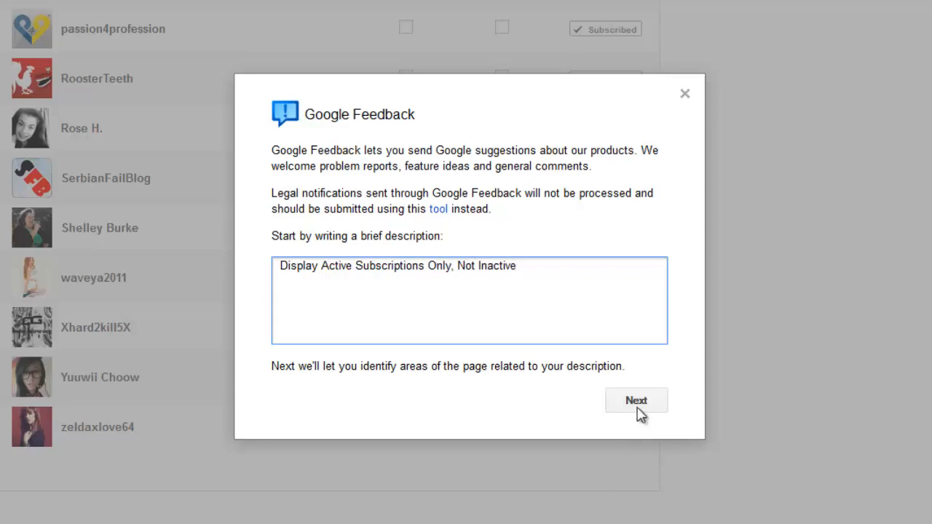
left_click(635, 401)
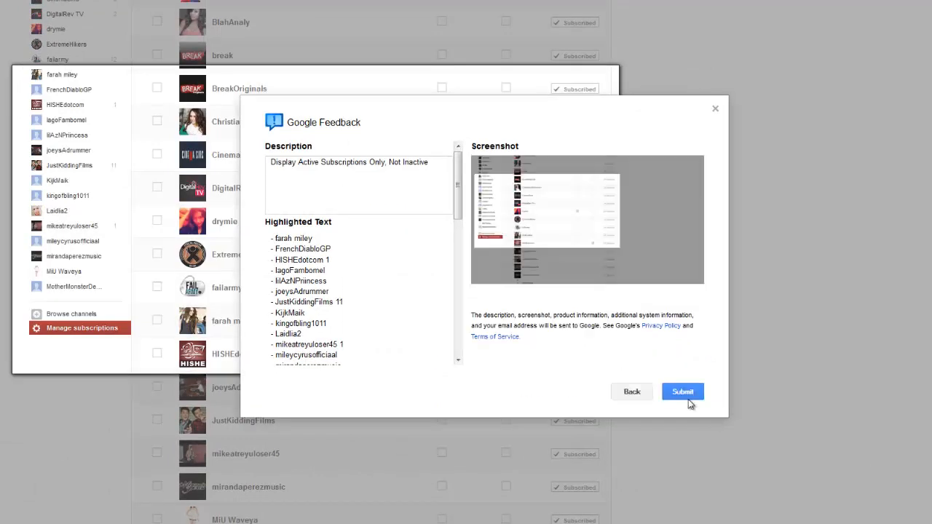
mouse_move(687, 399)
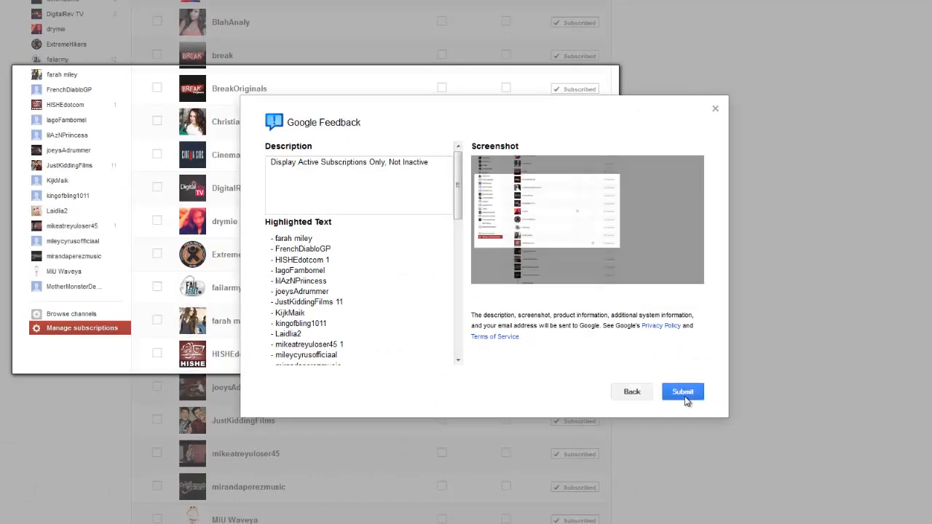
left_click(682, 392)
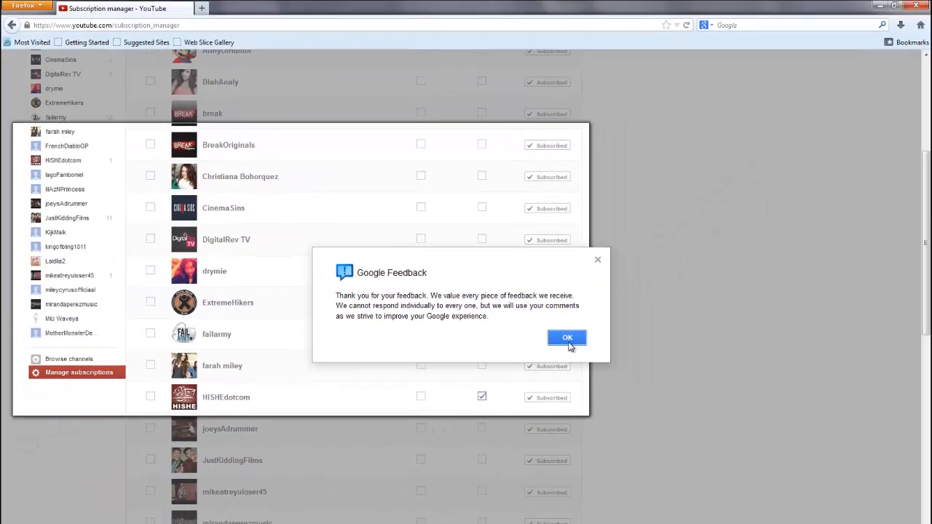
left_click(567, 337)
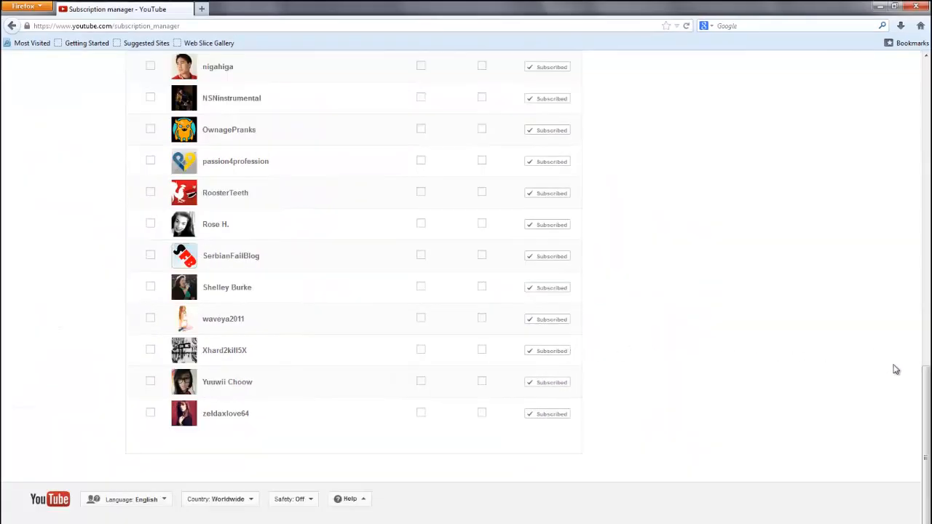
Return to the brotherBvideos channel page via the account avatar's My Channel option.
scroll("up", 3)
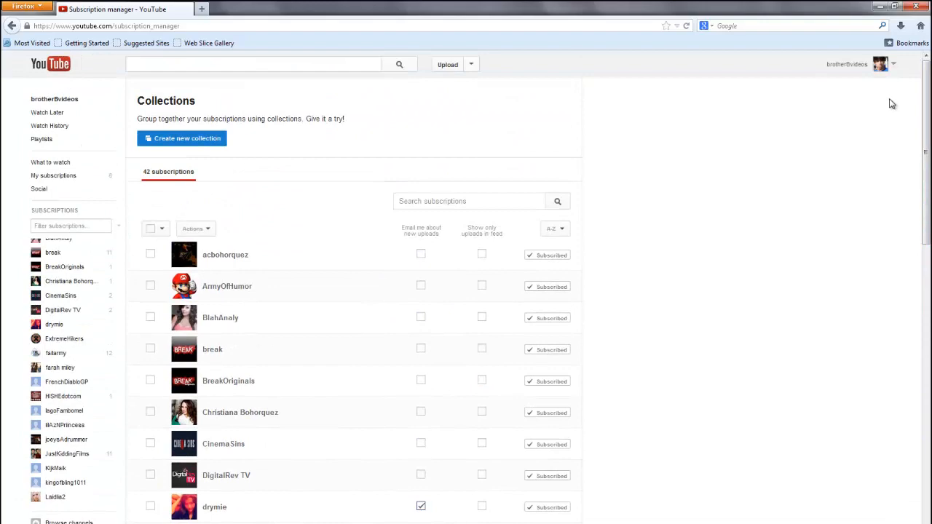
left_click(881, 65)
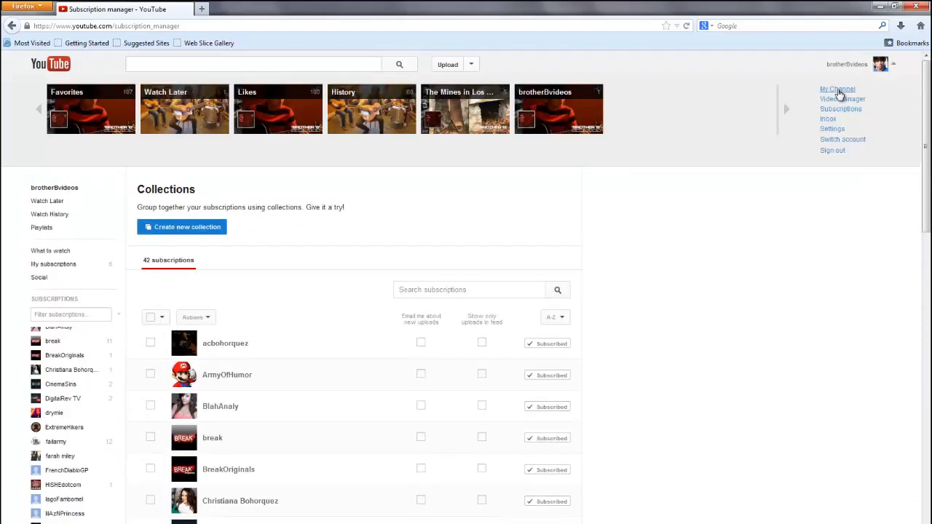
left_click(836, 89)
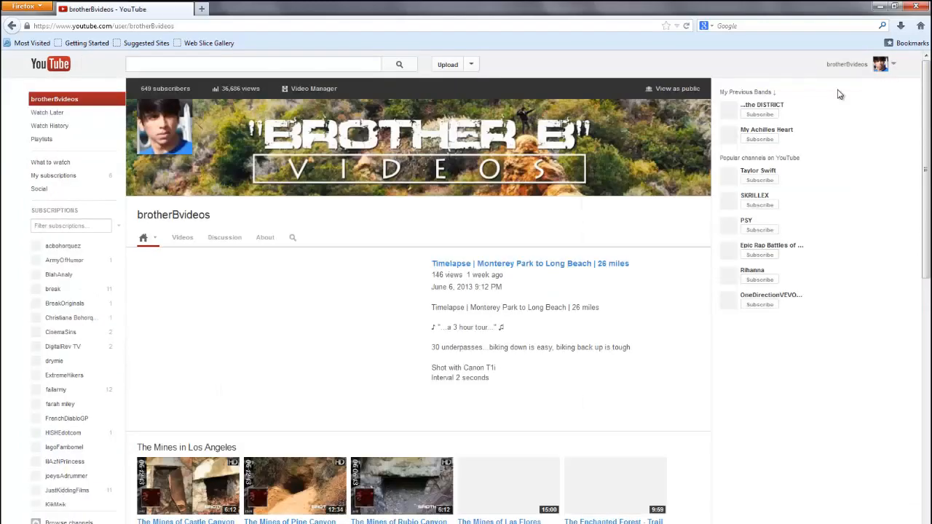